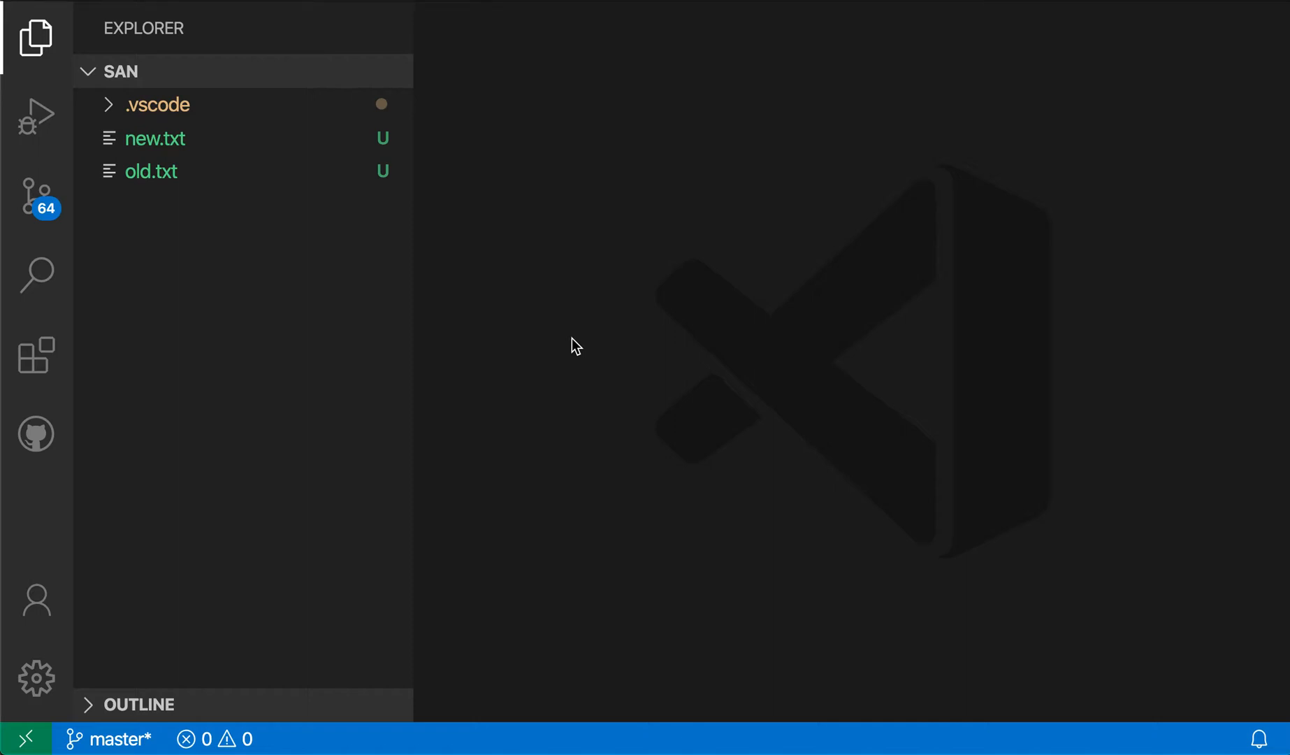
{"action": "mouse_move", "coordinate": [280, 166]}
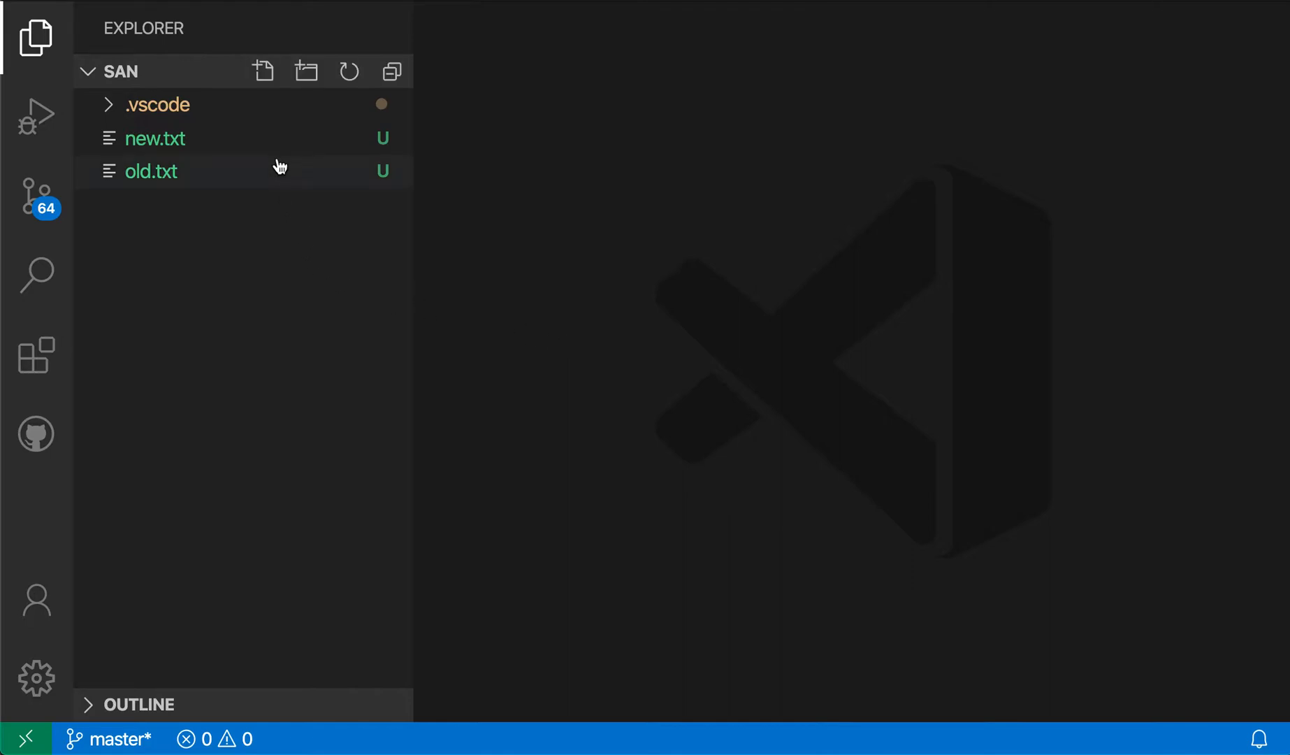
{"action": "mouse_move", "coordinate": [282, 137]}
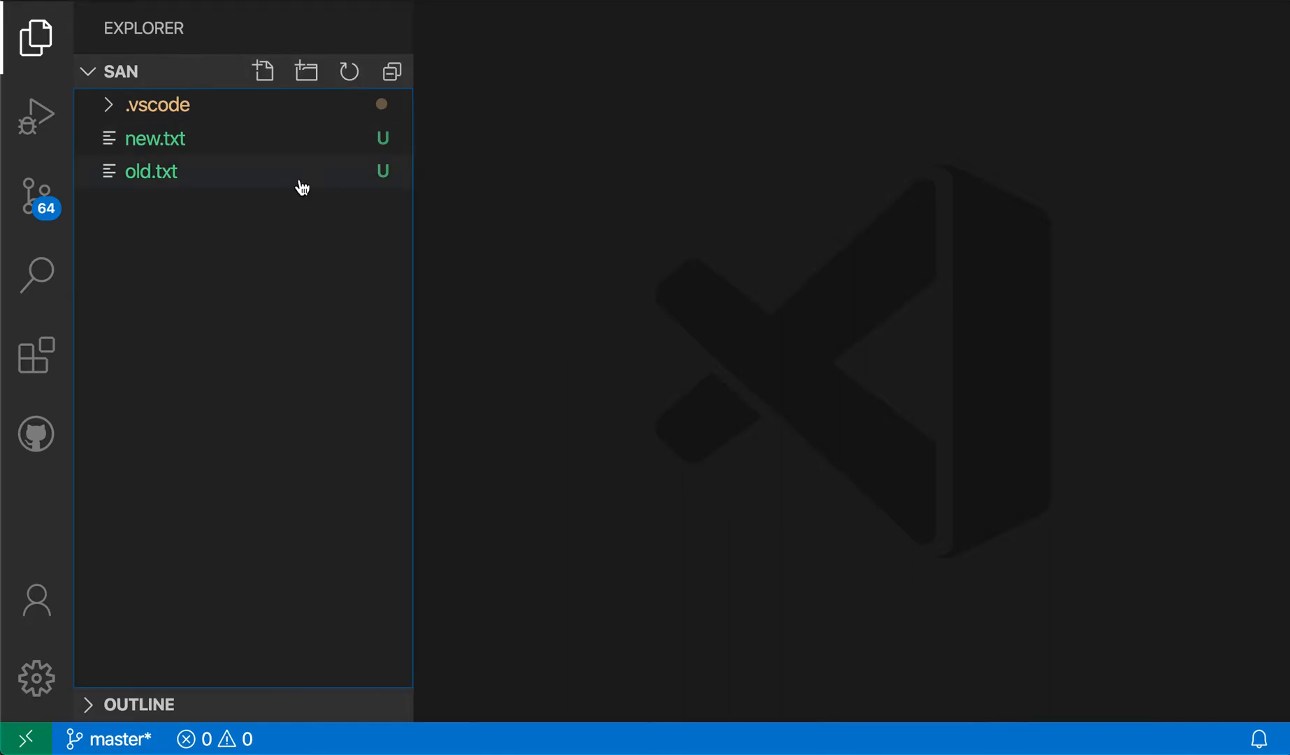
Select old.txt and new.txt together in the Explorer and bring up their context menu.
{"action": "left_click", "coordinate": [151, 171]}
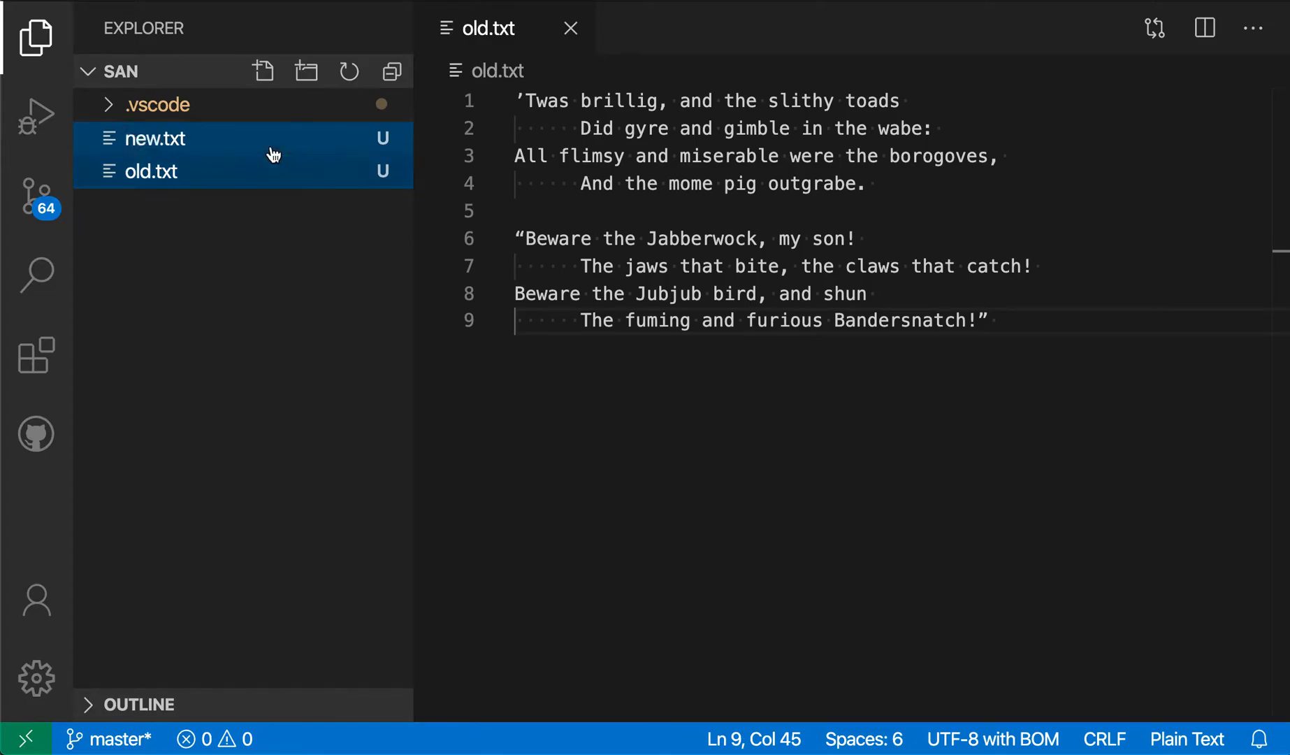
{"action": "right_click", "coordinate": [154, 139]}
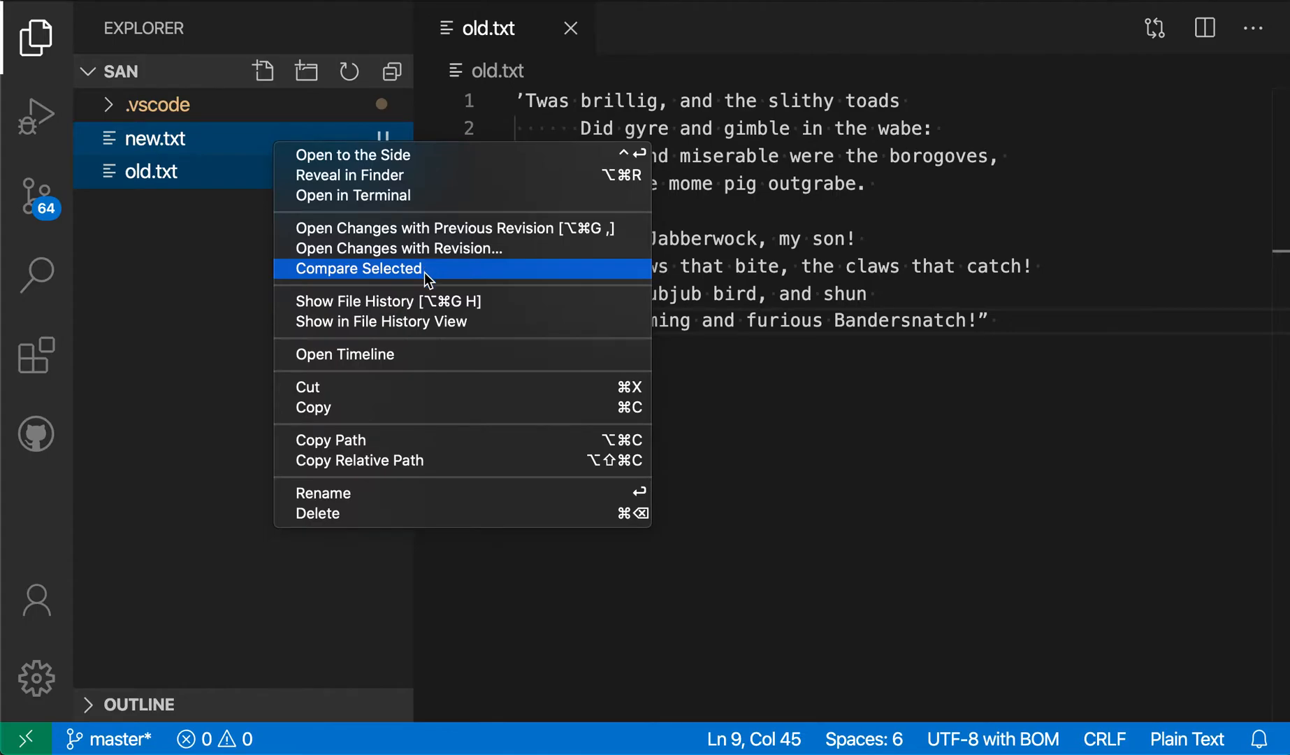
Run Compare Selected on old.txt and new.txt, review the side-by-side diff, then close it.
{"action": "left_click", "coordinate": [358, 269]}
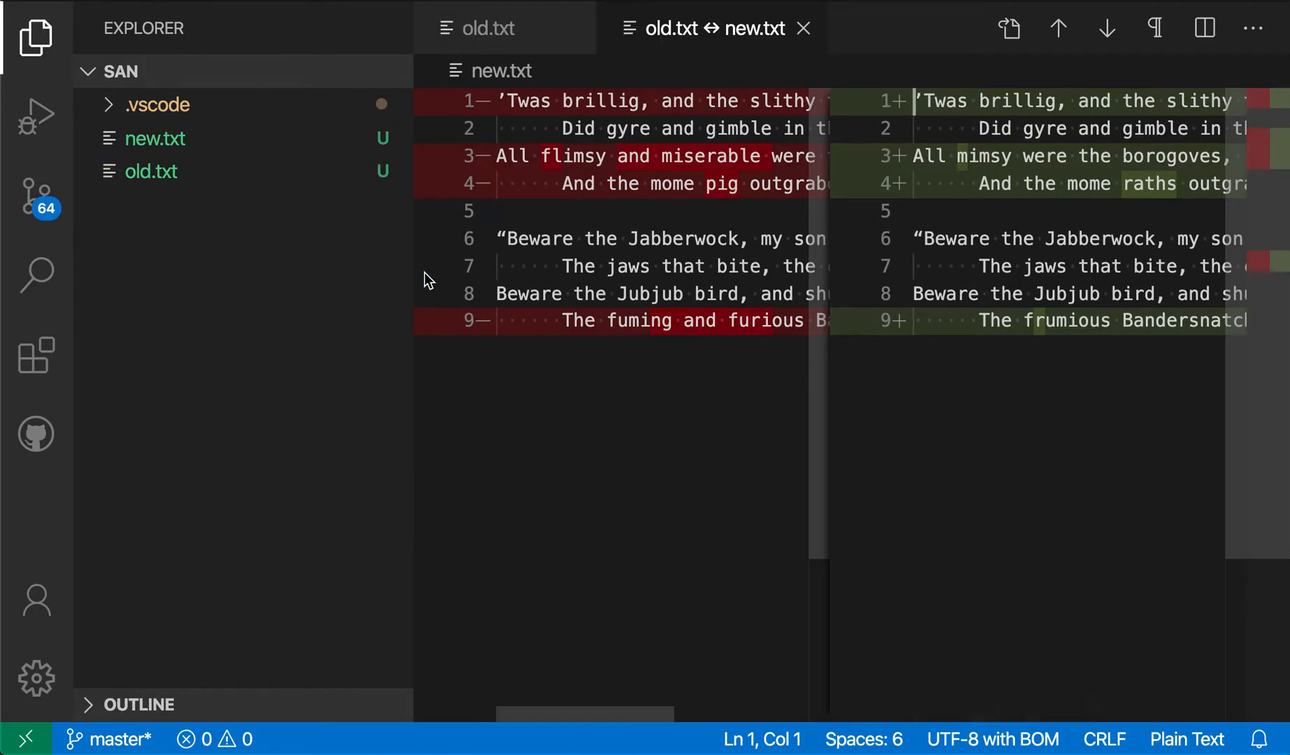
{"action": "left_click", "coordinate": [35, 39]}
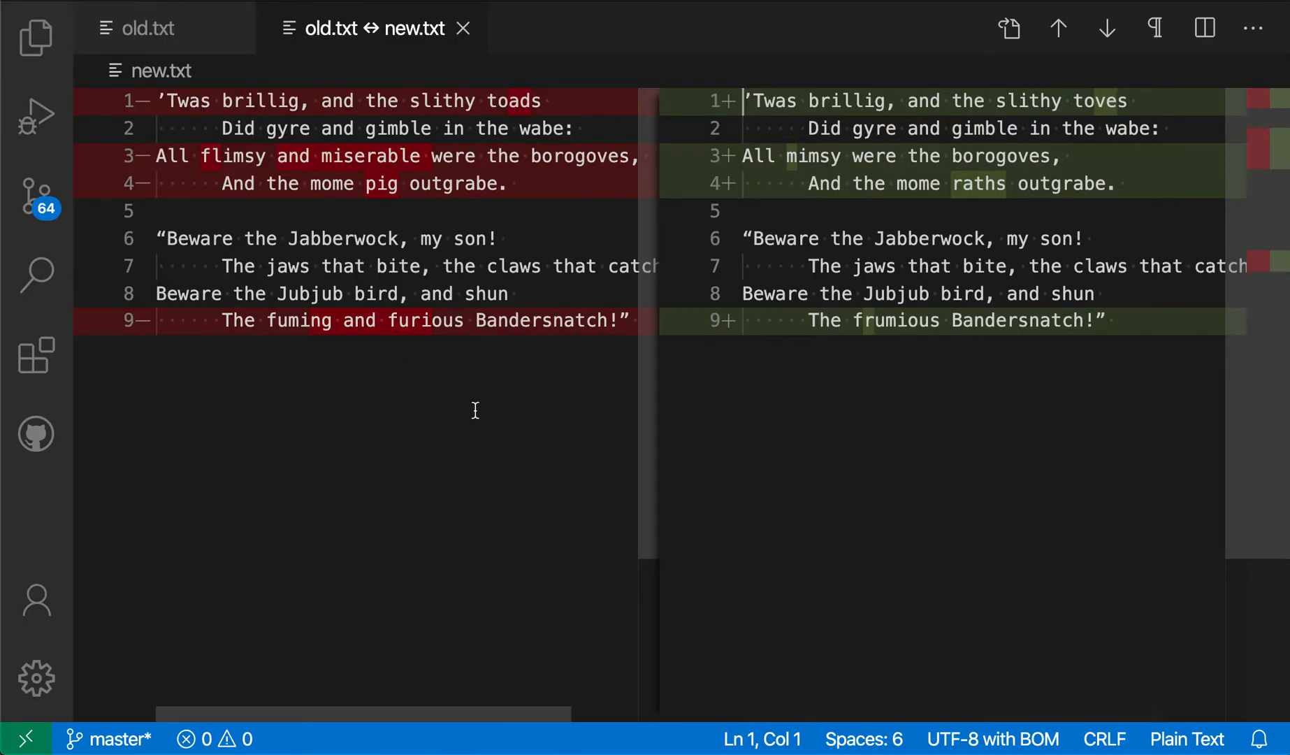
{"action": "mouse_move", "coordinate": [732, 383]}
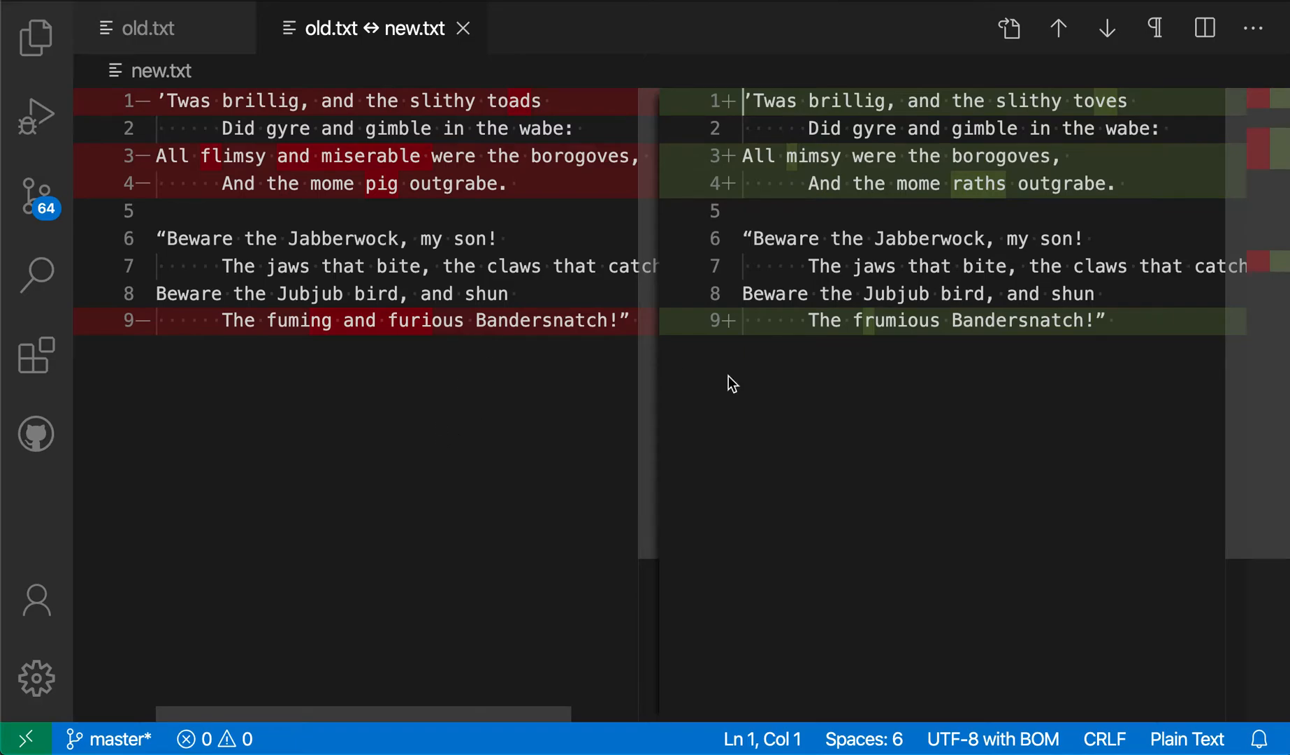
{"action": "mouse_move", "coordinate": [884, 405]}
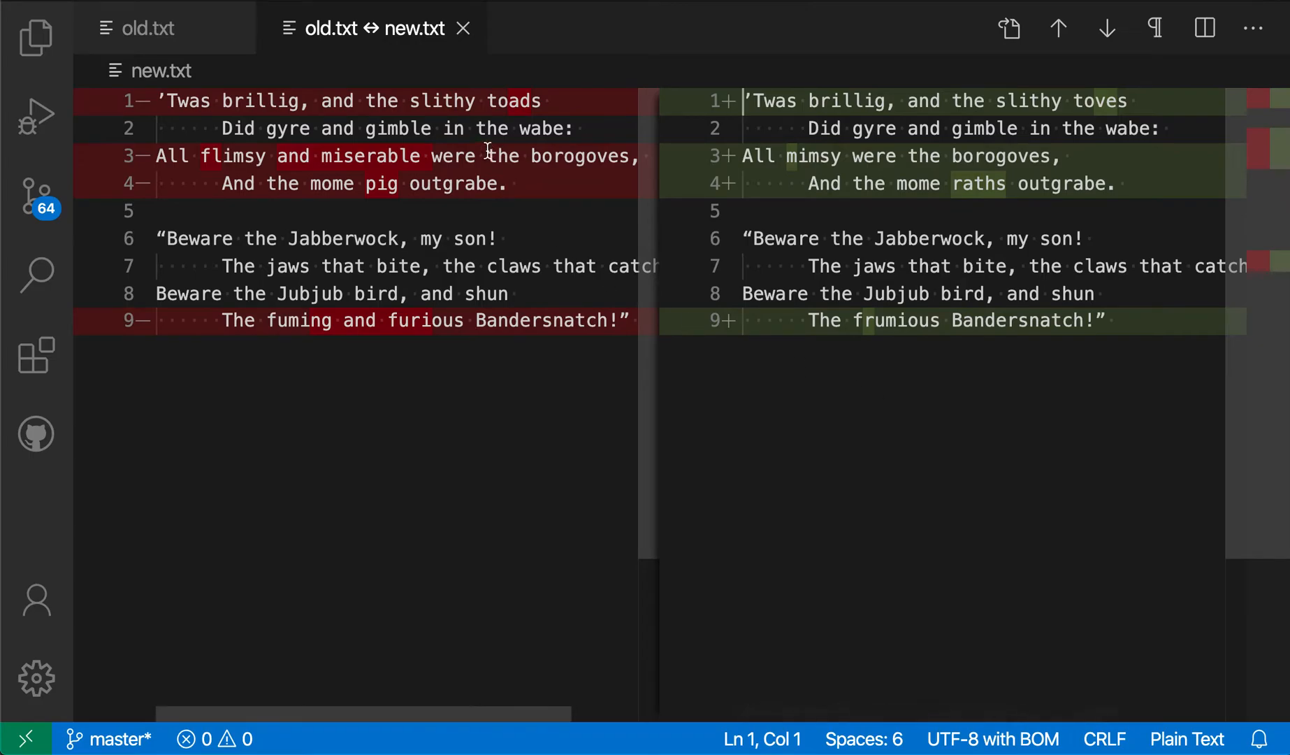
{"action": "mouse_move", "coordinate": [486, 123]}
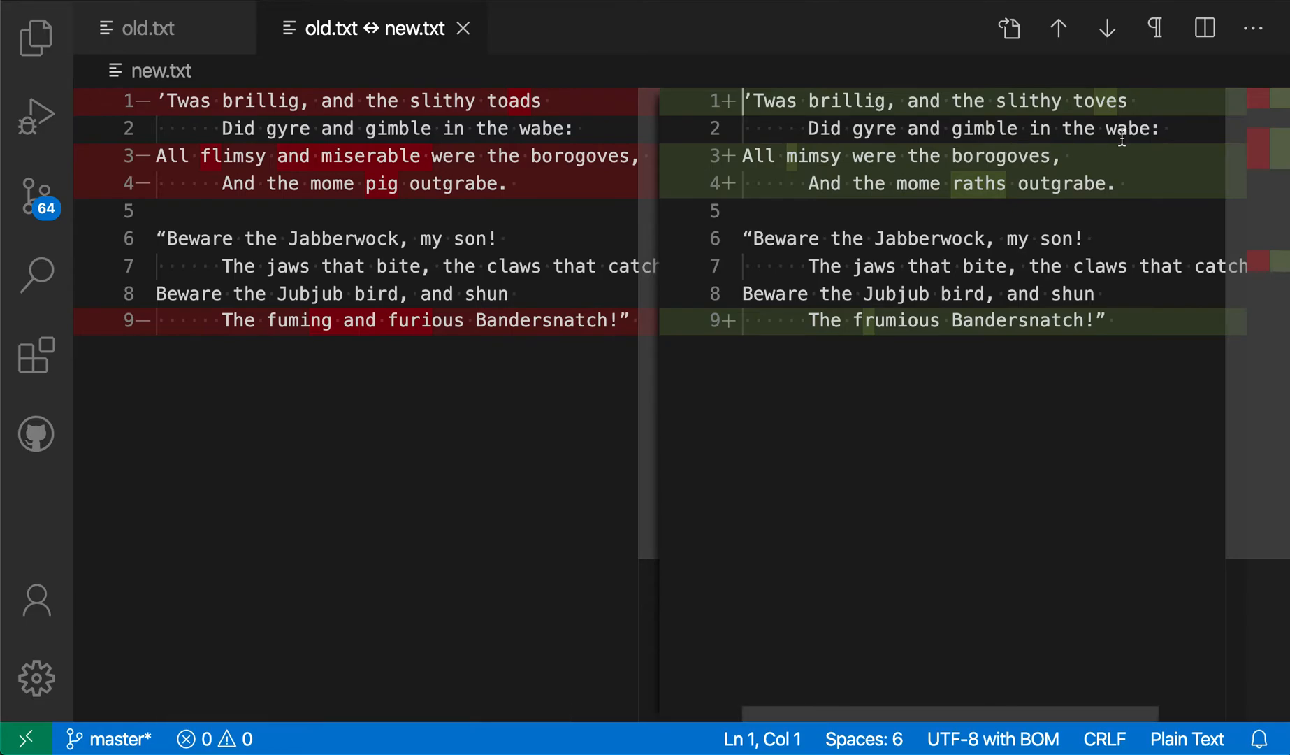
{"action": "left_click", "coordinate": [463, 28]}
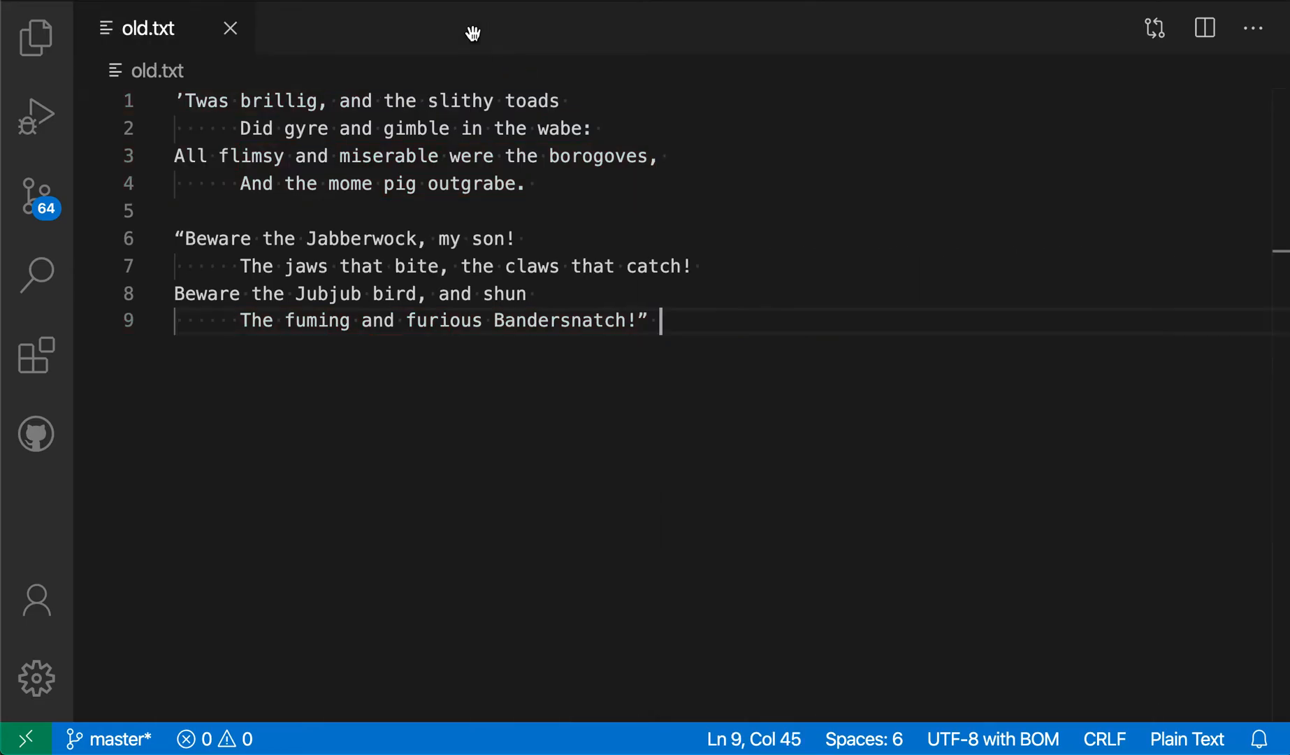
Mark old.txt with Select for Compare, then compare new.txt against it to reopen the diff.
{"action": "left_click", "coordinate": [35, 37]}
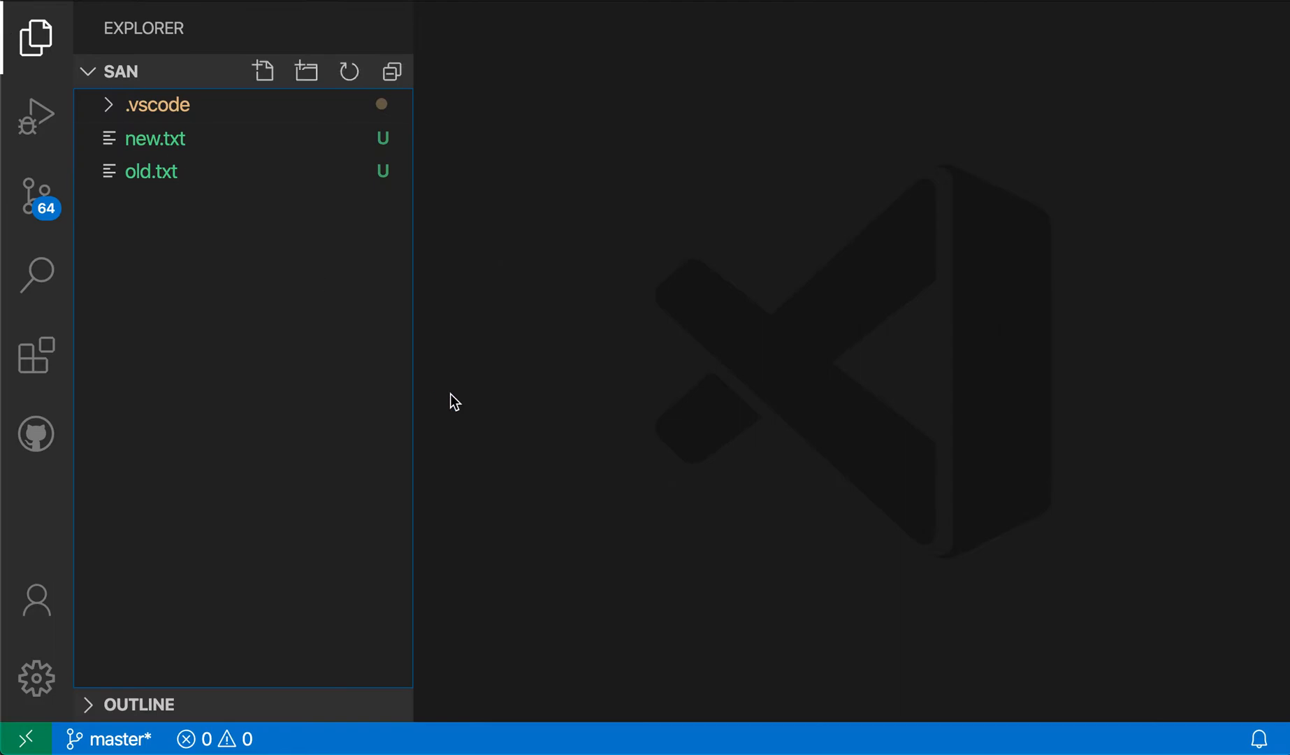
{"action": "mouse_move", "coordinate": [260, 183]}
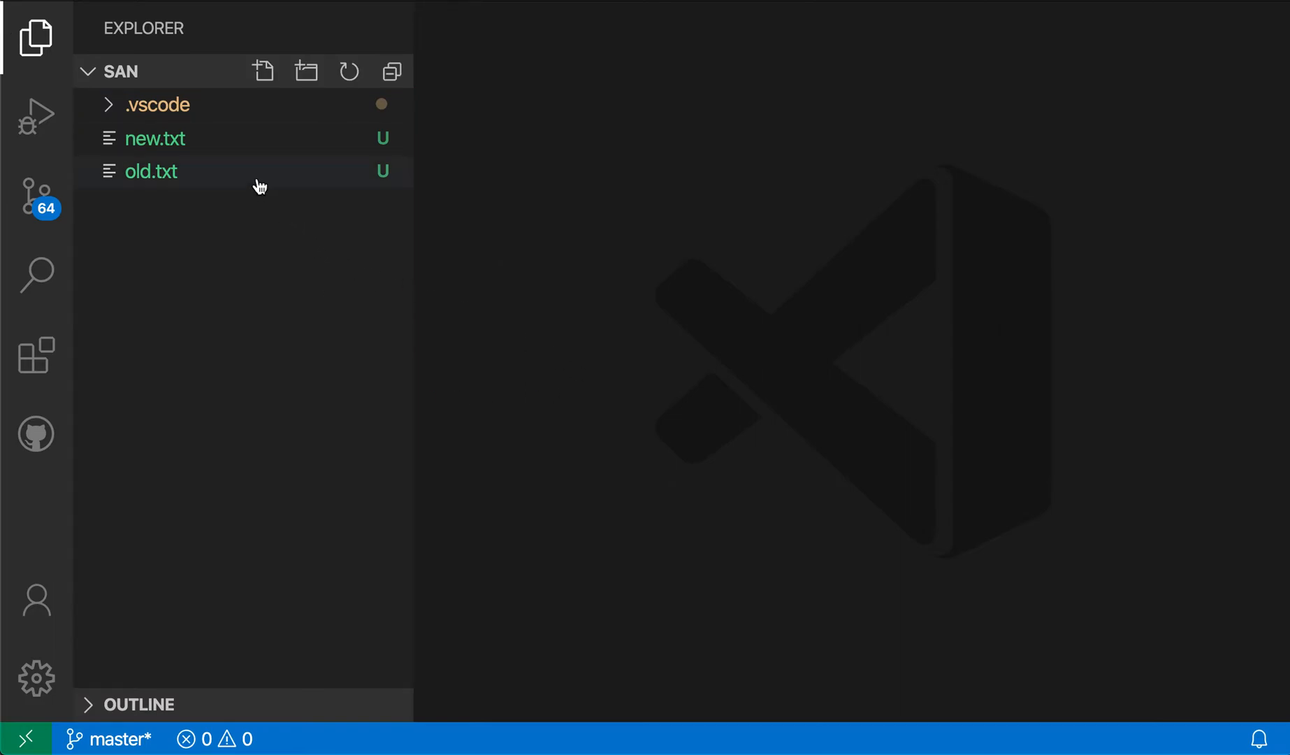
{"action": "right_click", "coordinate": [151, 170]}
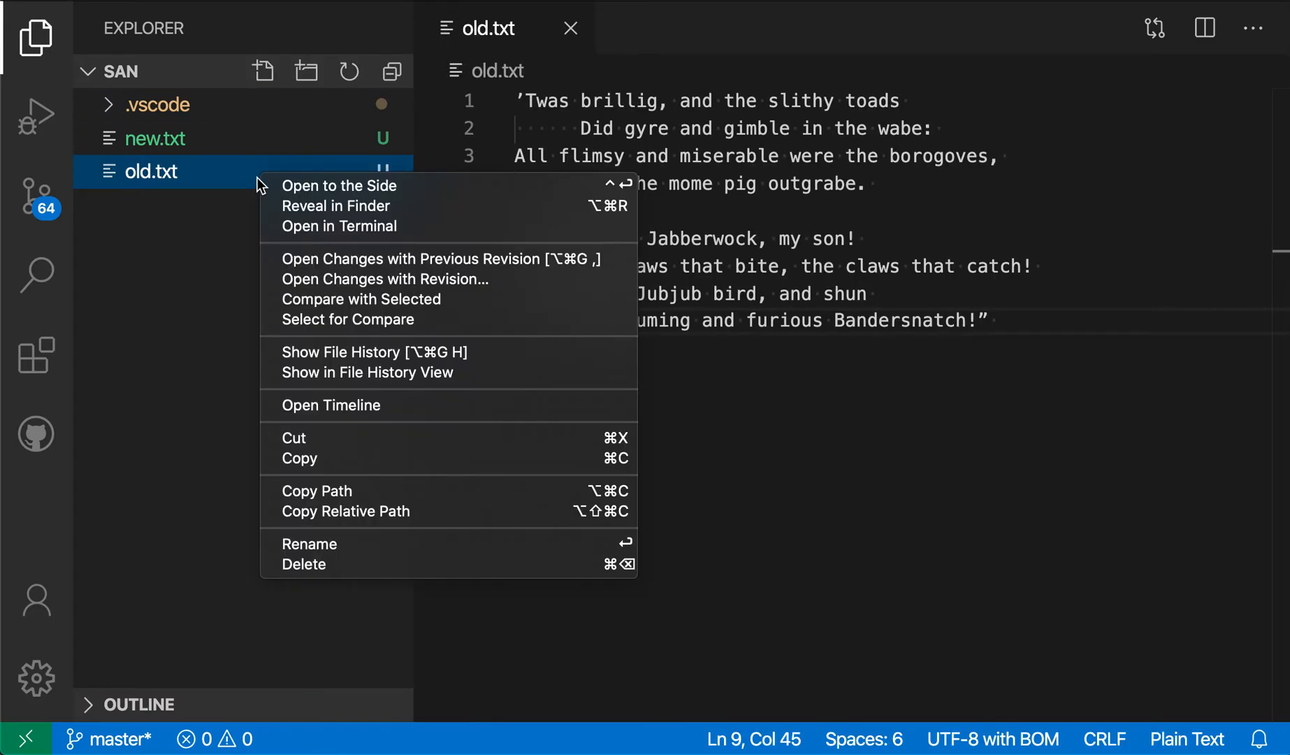
{"action": "left_click", "coordinate": [366, 268]}
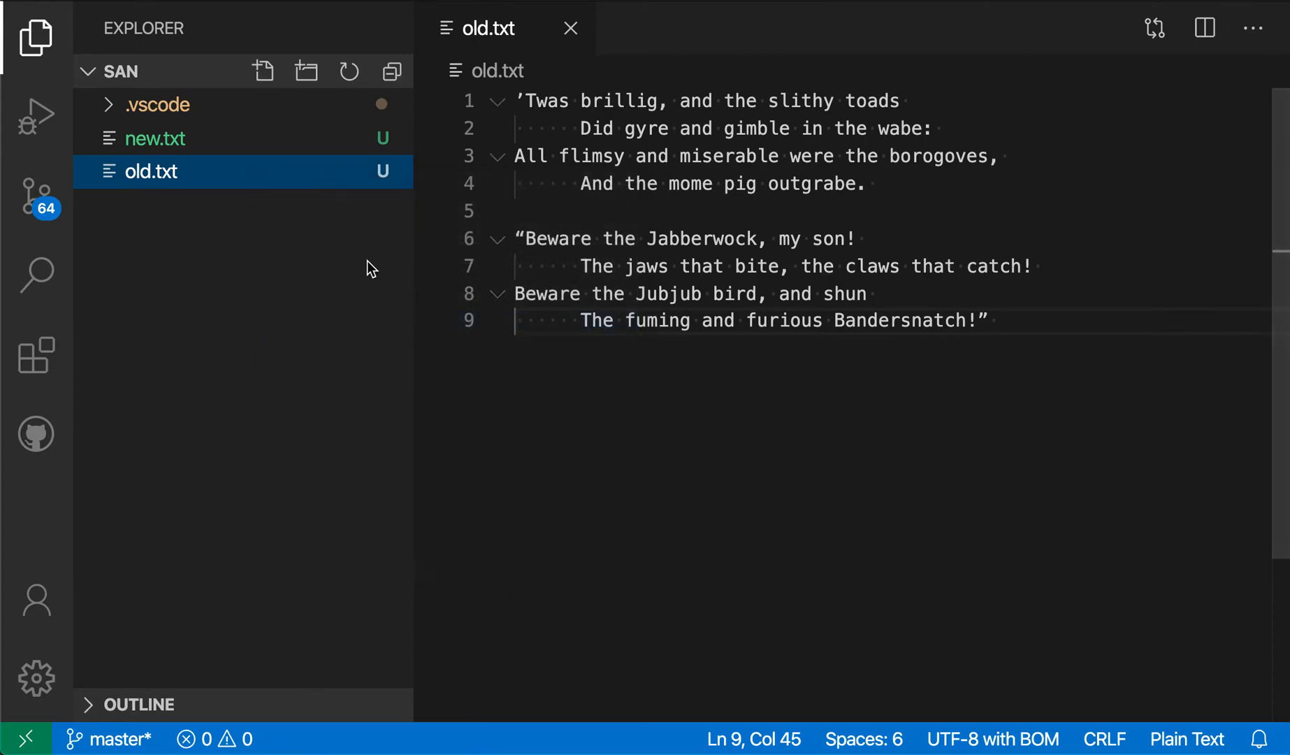
{"action": "right_click", "coordinate": [155, 139]}
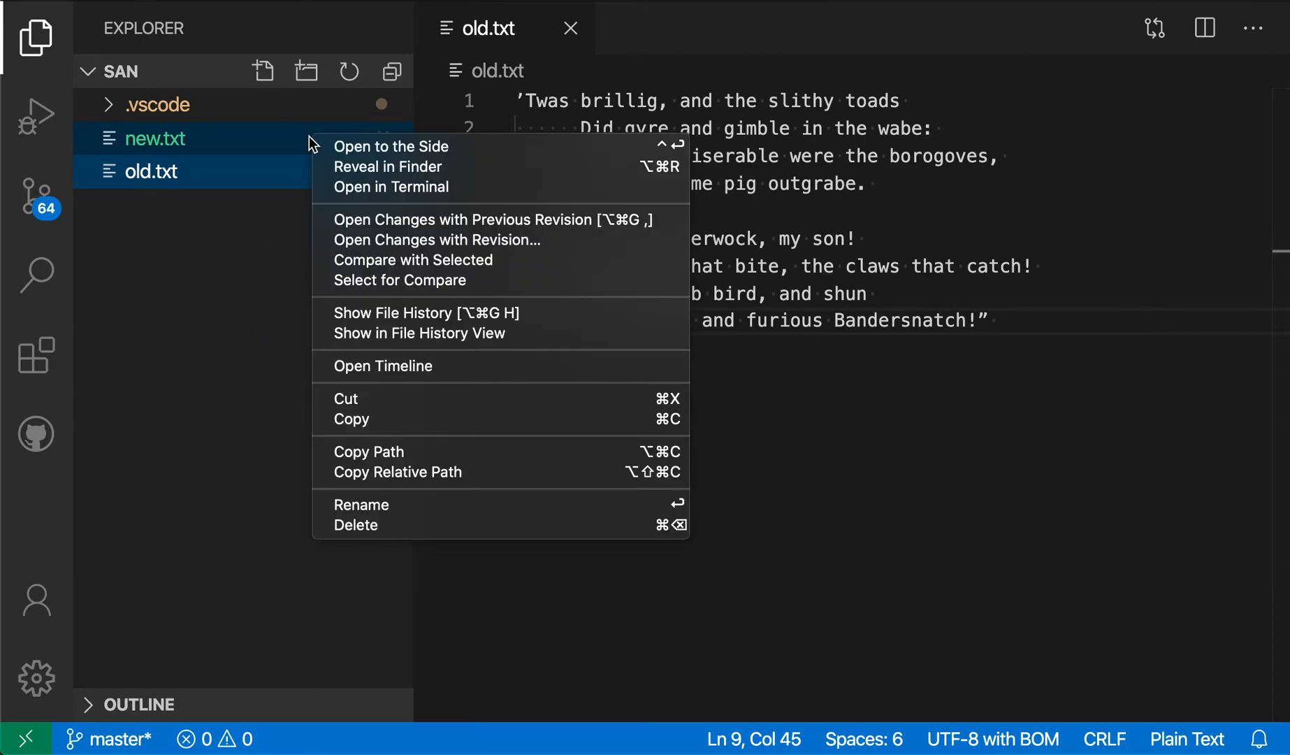
{"action": "left_click", "coordinate": [414, 258]}
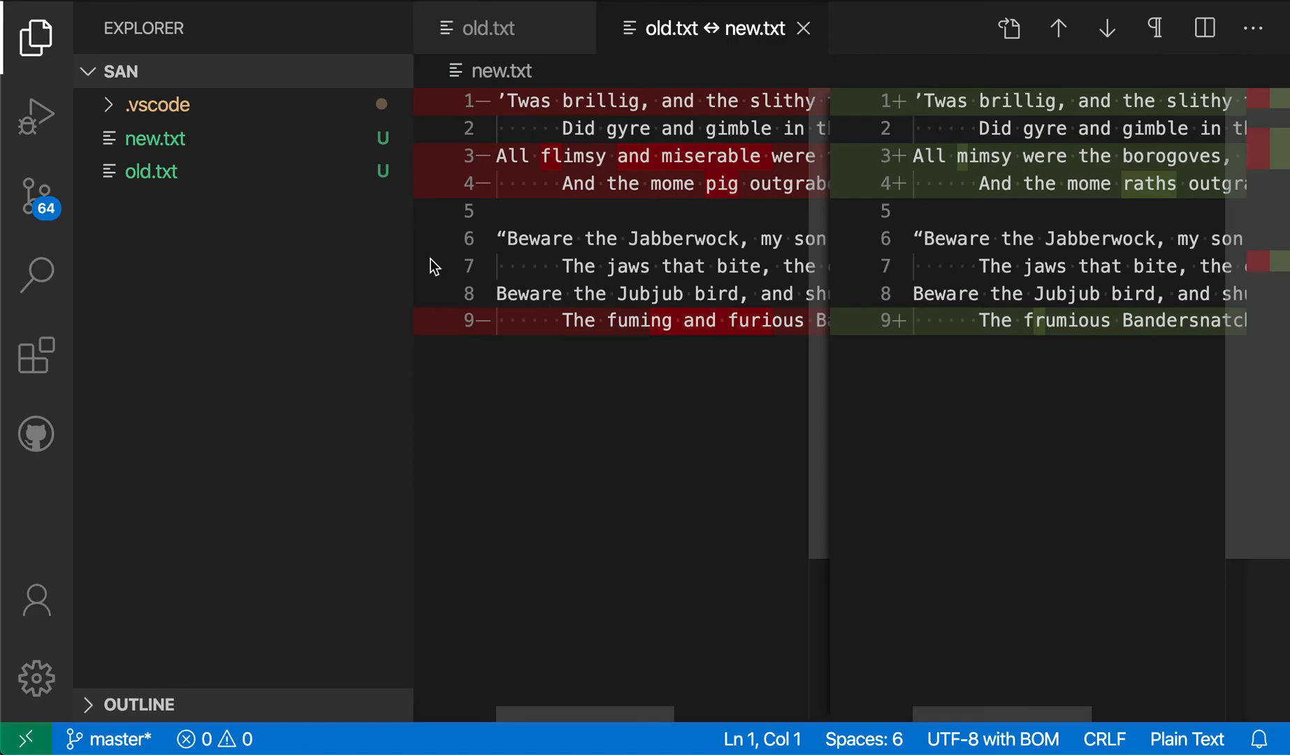
Switch the old.txt ↔ new.txt diff to inline view via Compare: Toggle Inline View.
{"action": "left_click", "coordinate": [35, 39]}
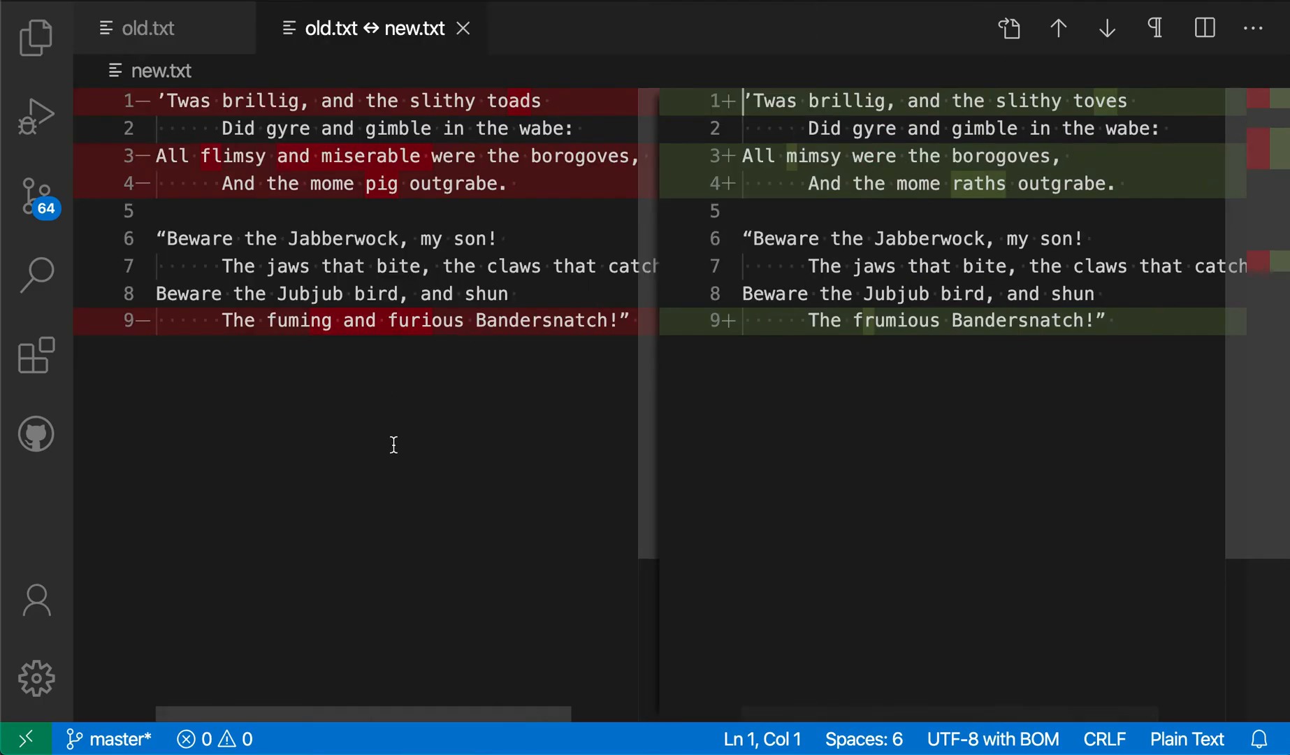
{"action": "mouse_move", "coordinate": [418, 429]}
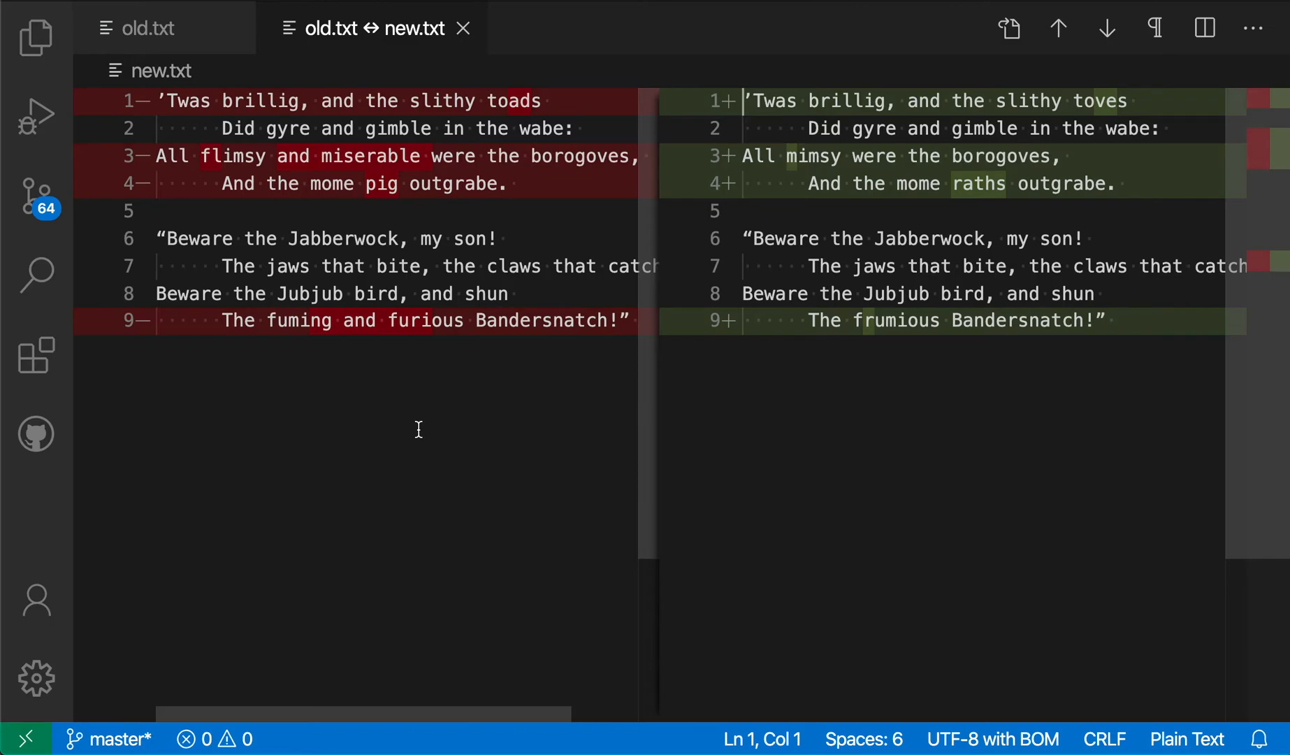
{"action": "mouse_move", "coordinate": [1114, 101]}
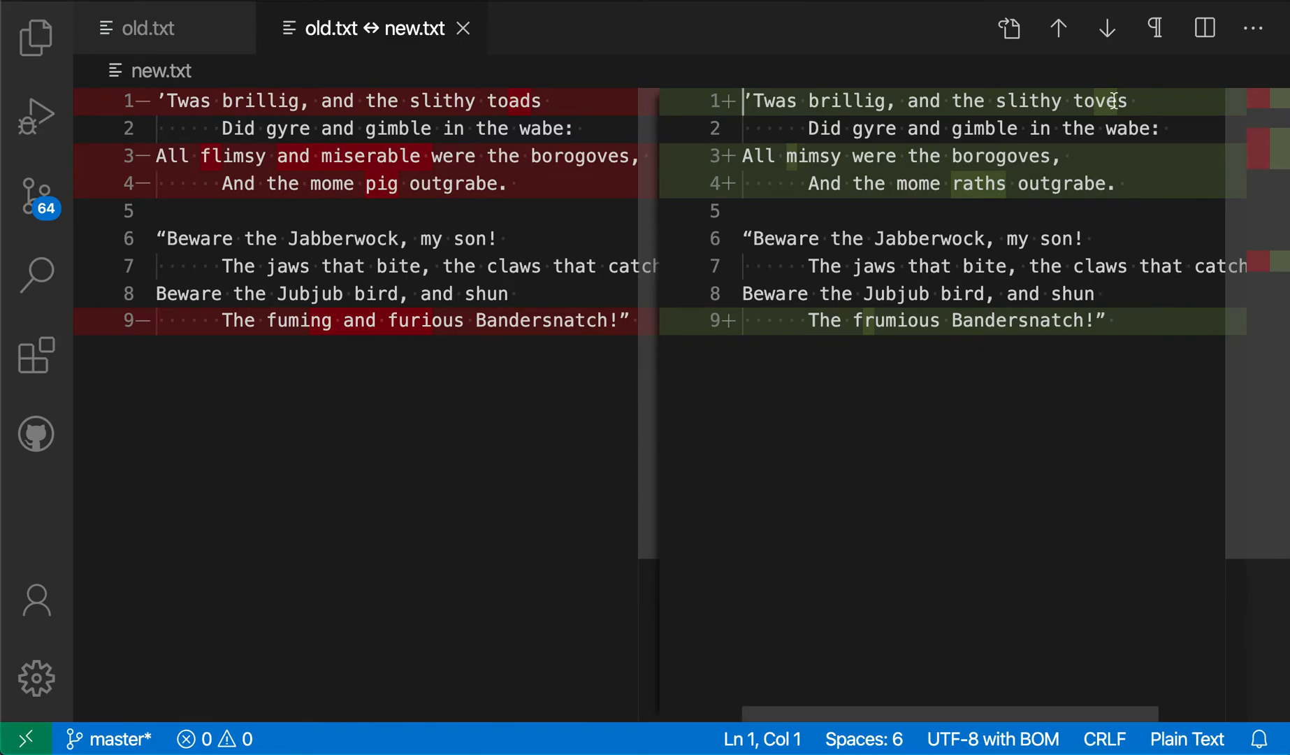
{"action": "left_click", "coordinate": [745, 320]}
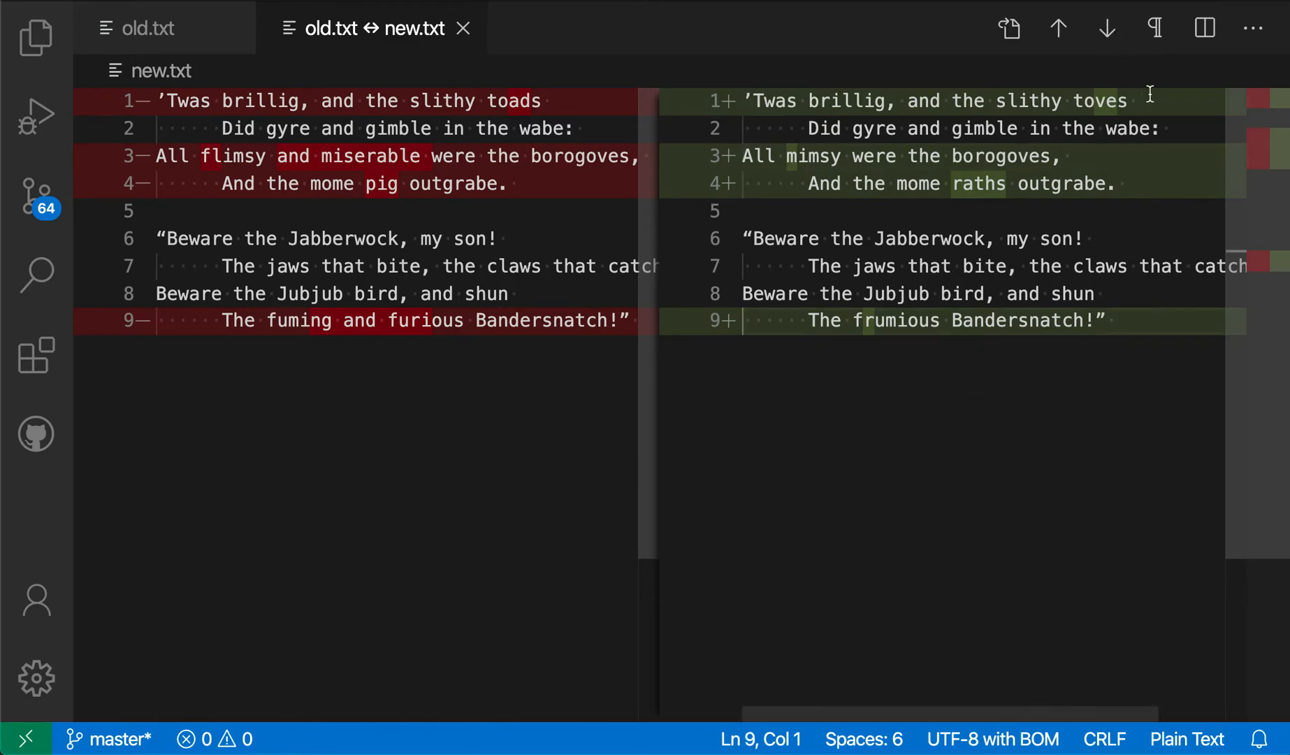
{"action": "mouse_move", "coordinate": [1029, 503]}
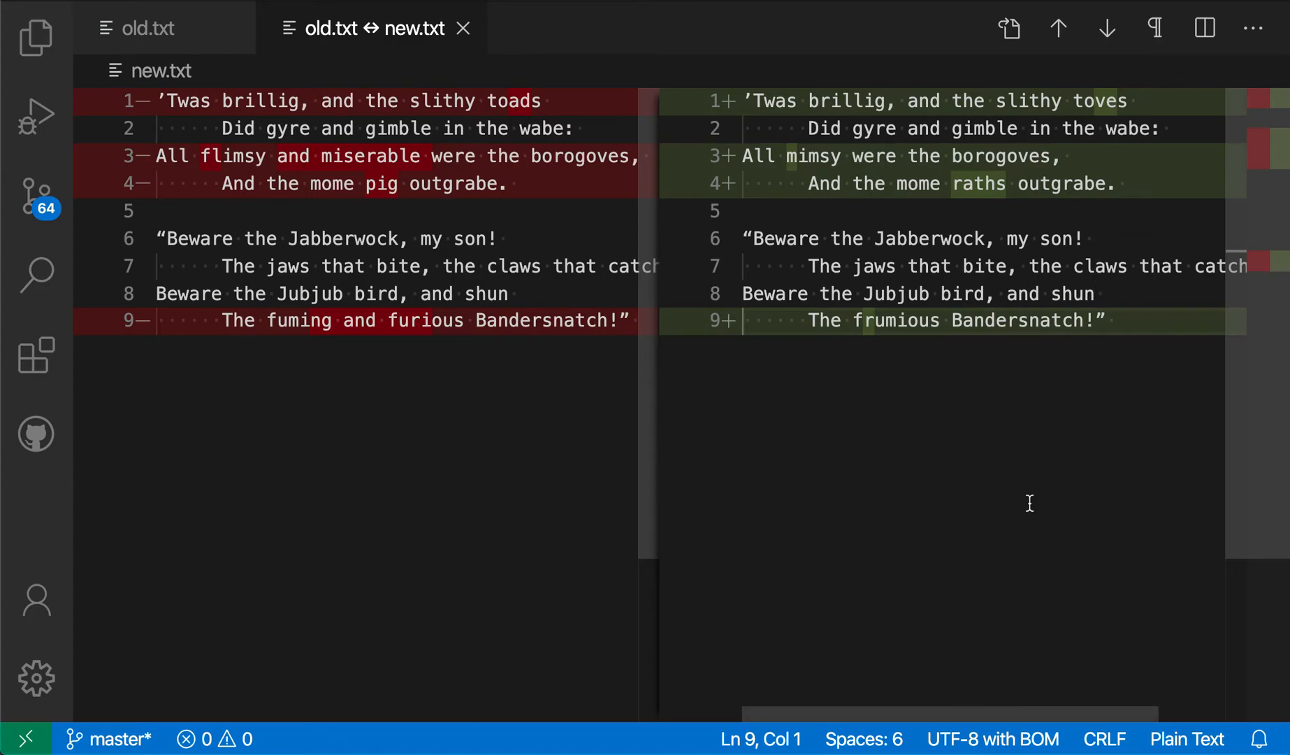
{"action": "mouse_move", "coordinate": [615, 404]}
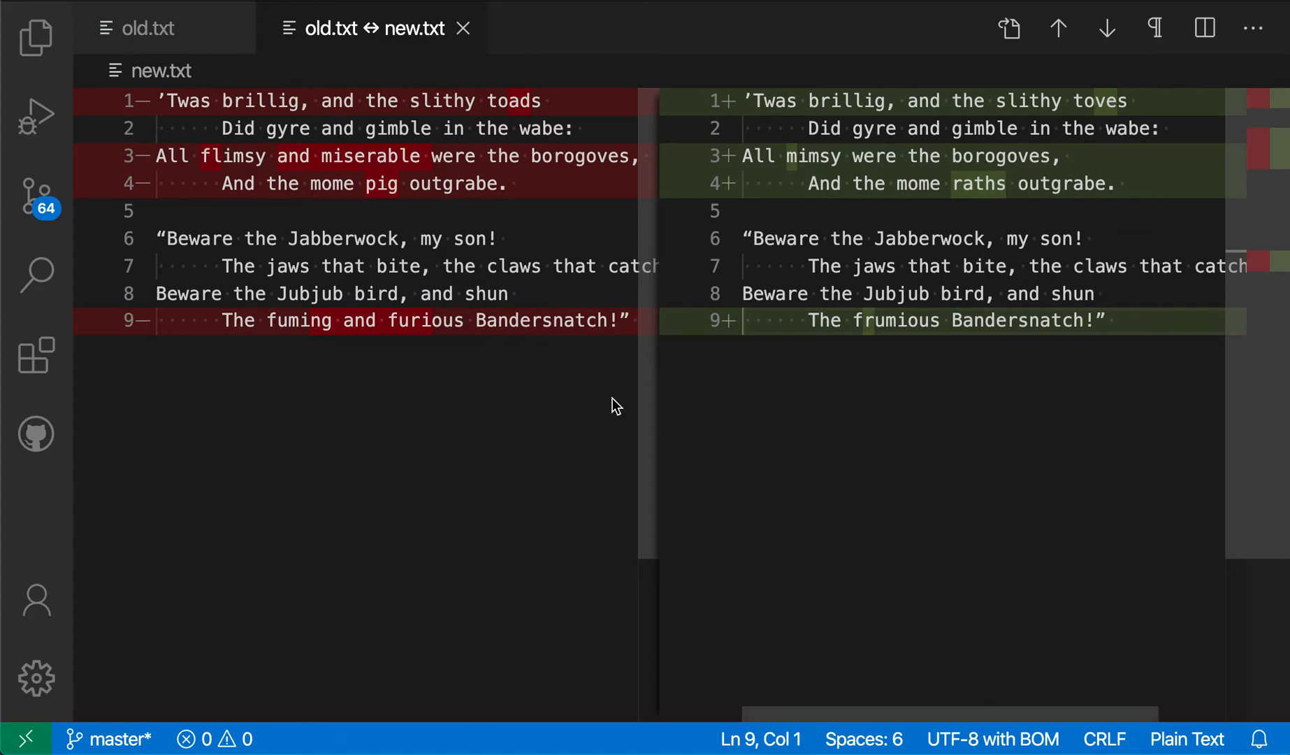
{"action": "mouse_move", "coordinate": [688, 535]}
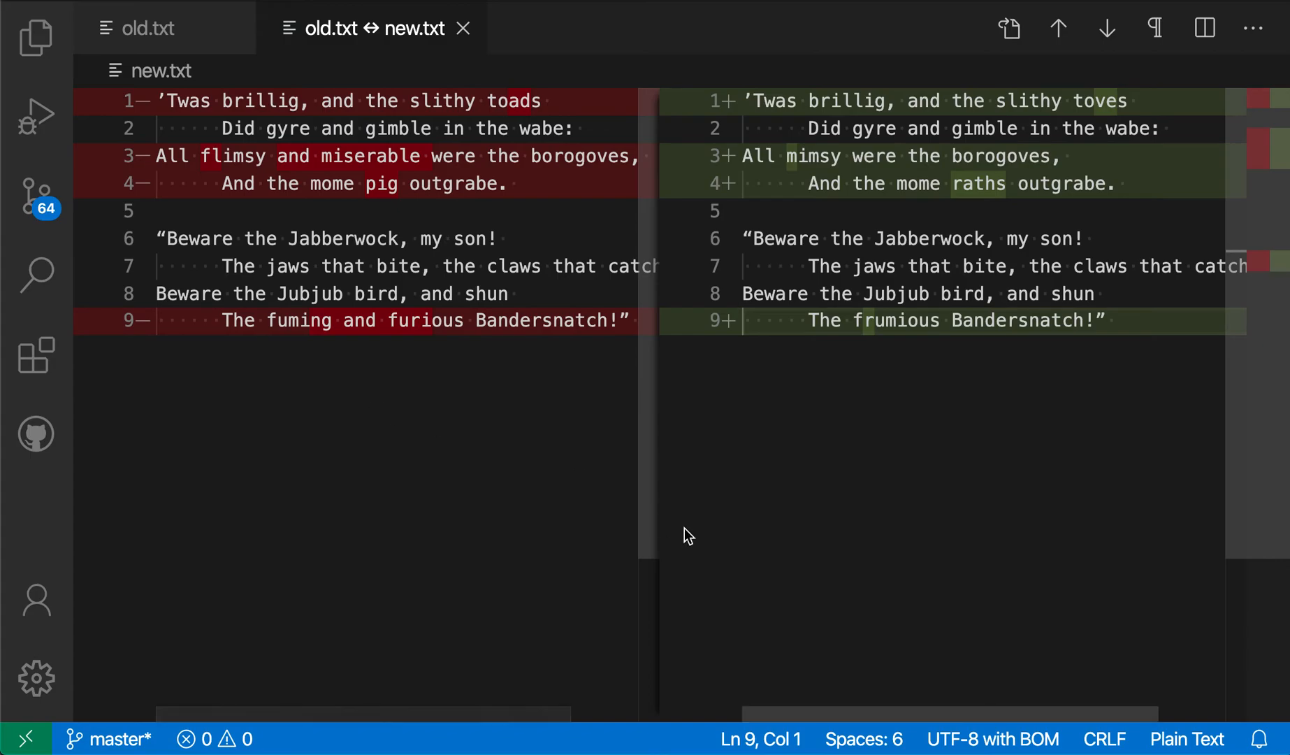
{"action": "type", "text": "inline"}
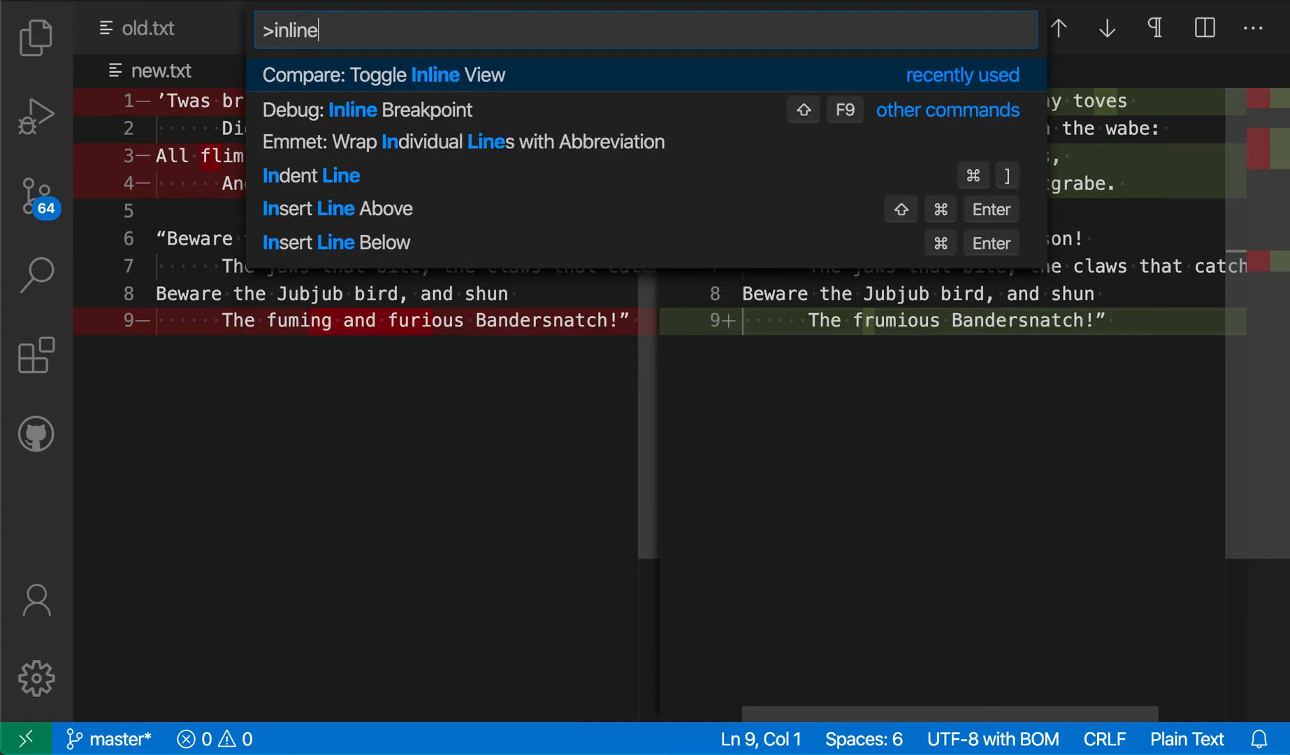
{"action": "mouse_move", "coordinate": [518, 101]}
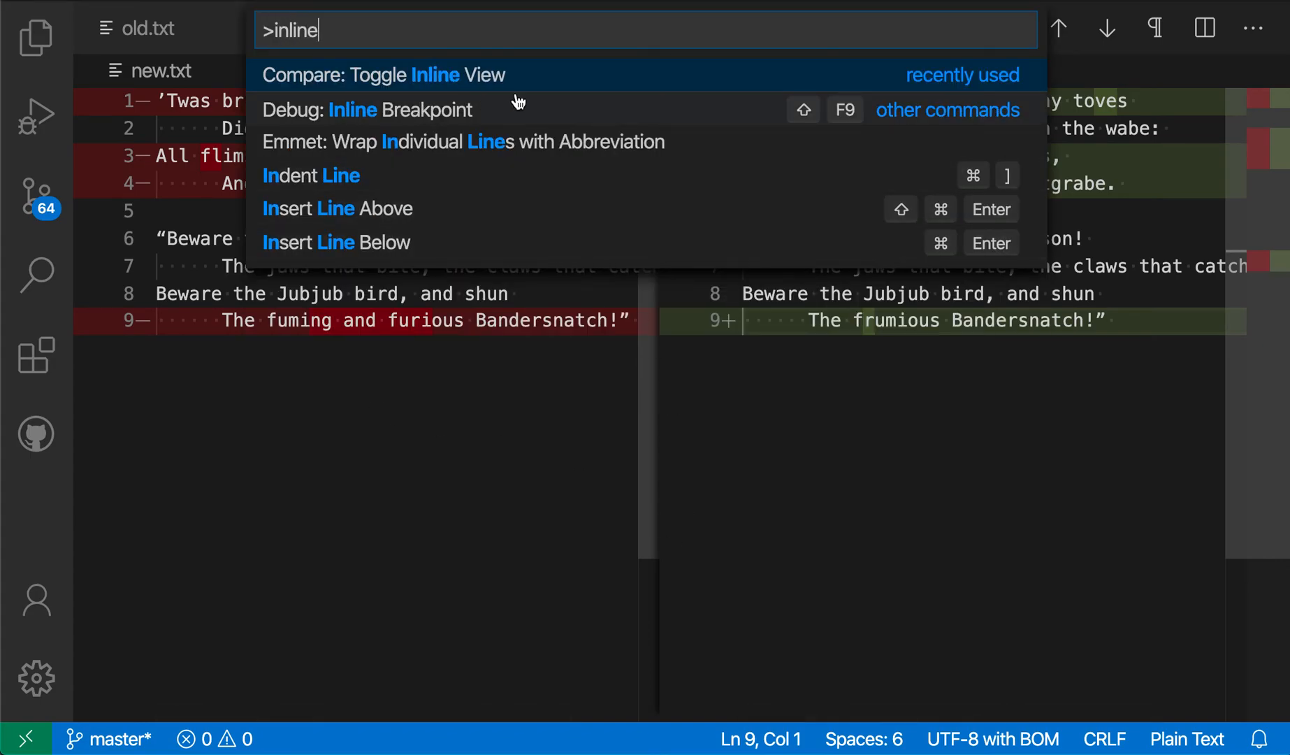
{"action": "left_click", "coordinate": [383, 75]}
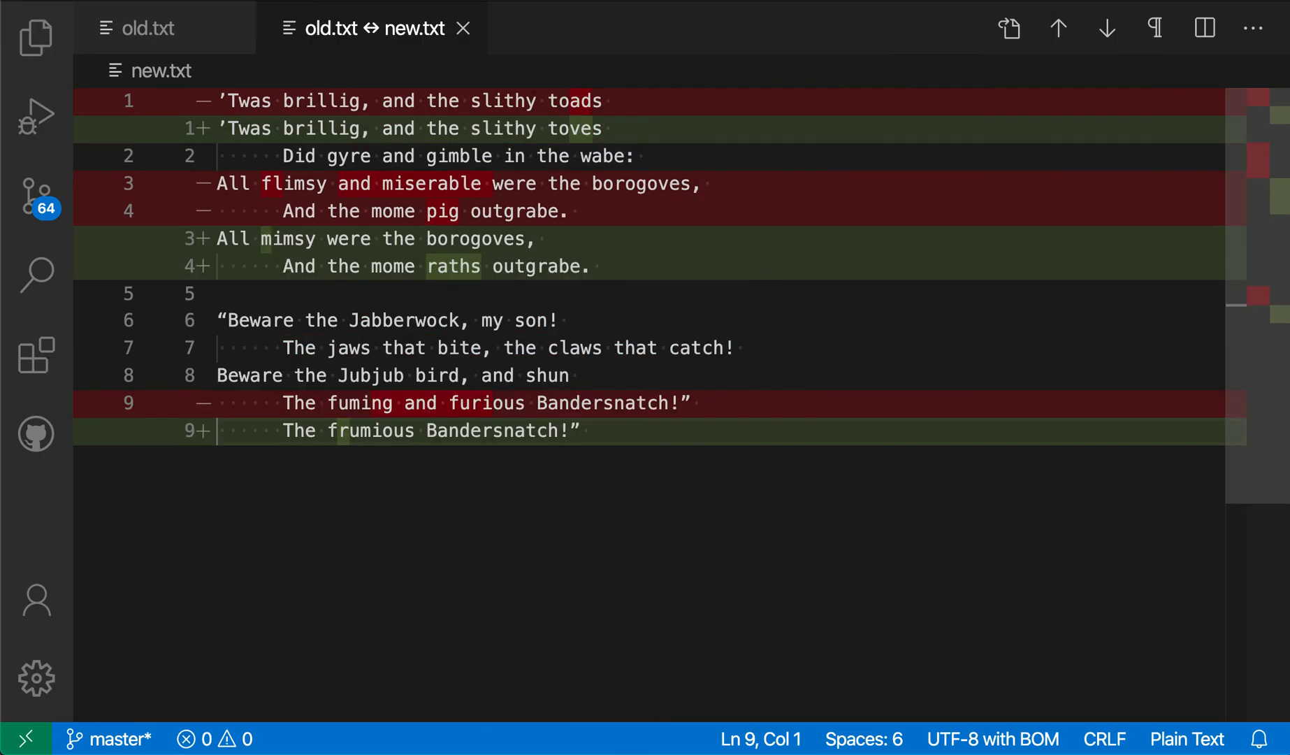